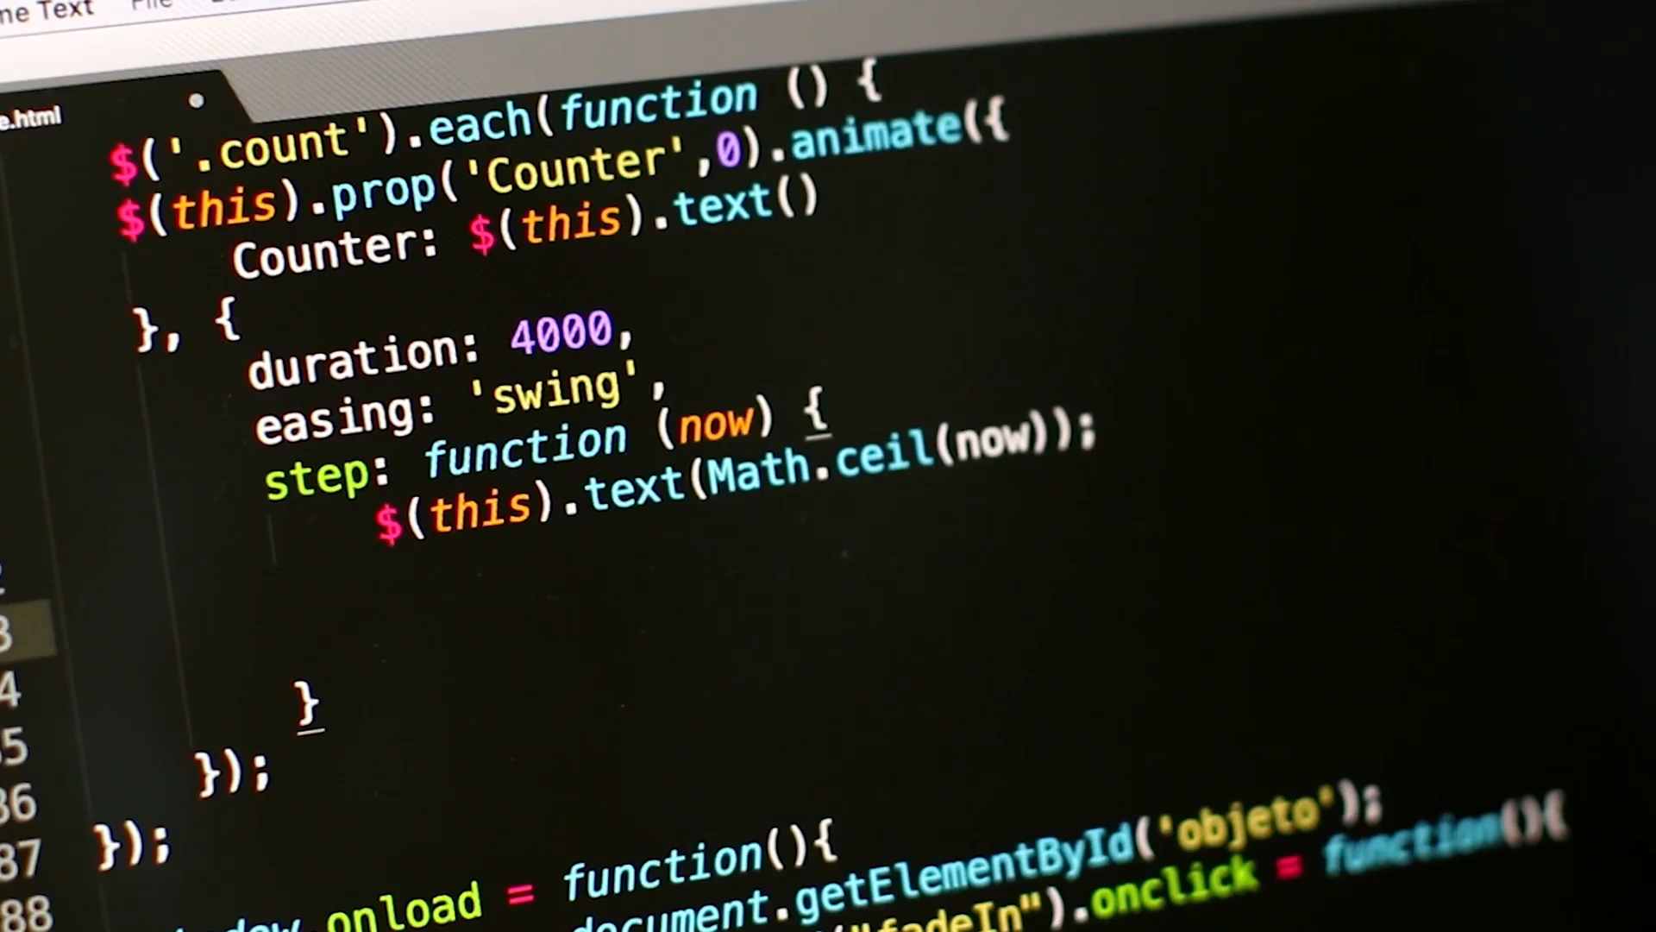
pyautogui.write('$(')
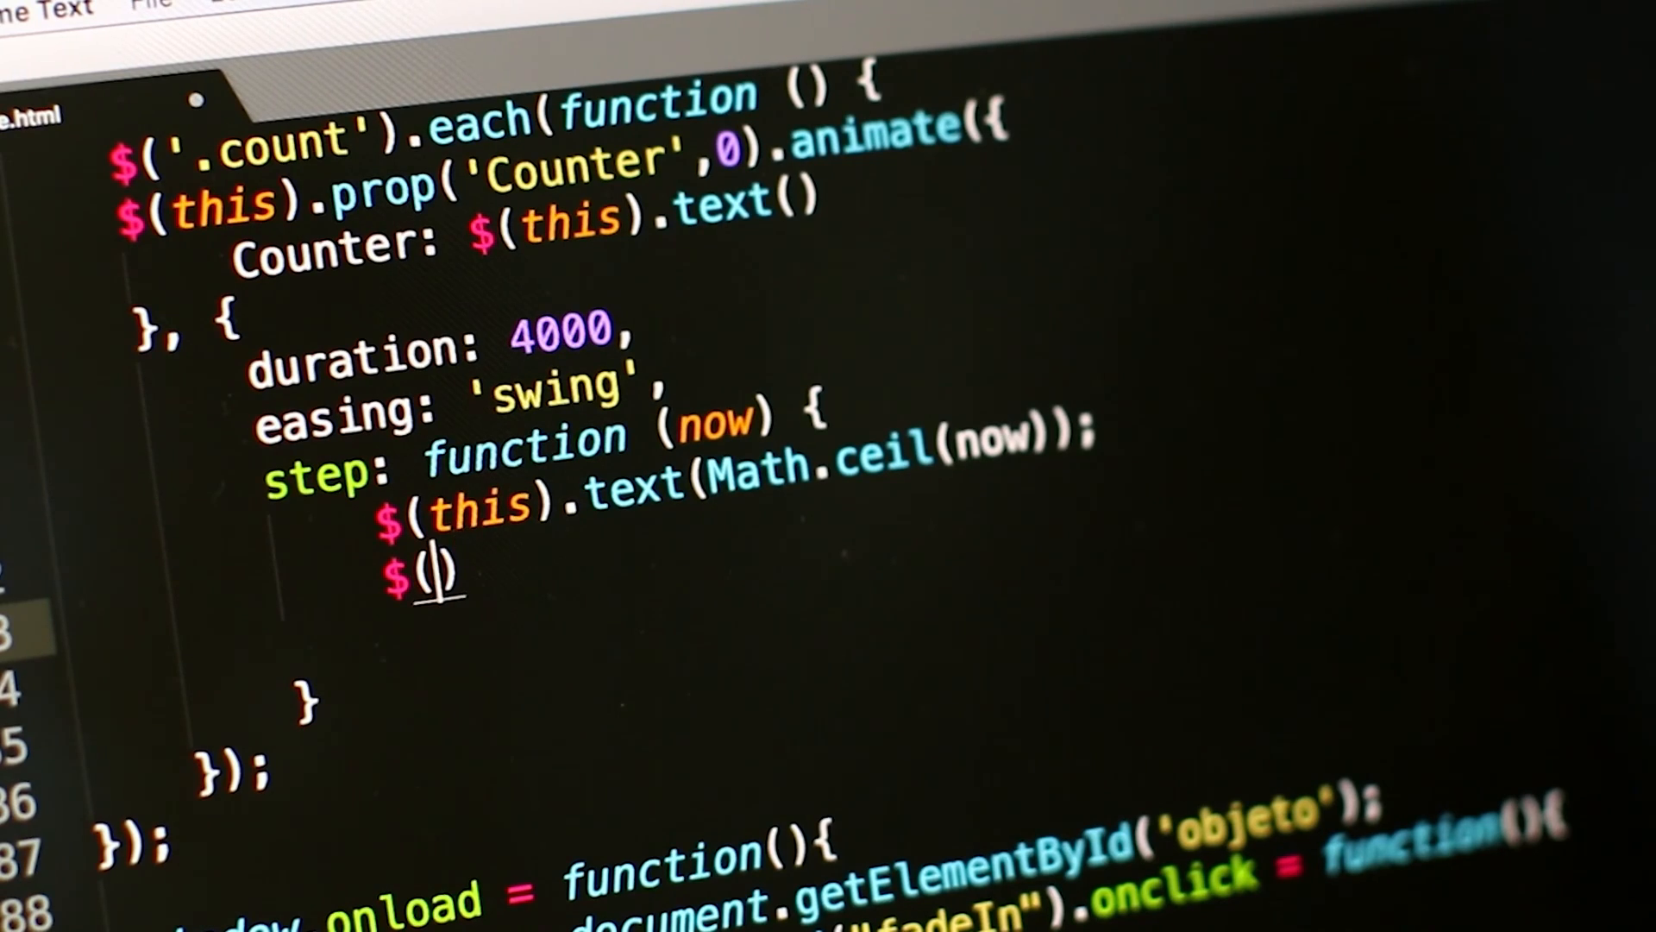
pyautogui.write('this')
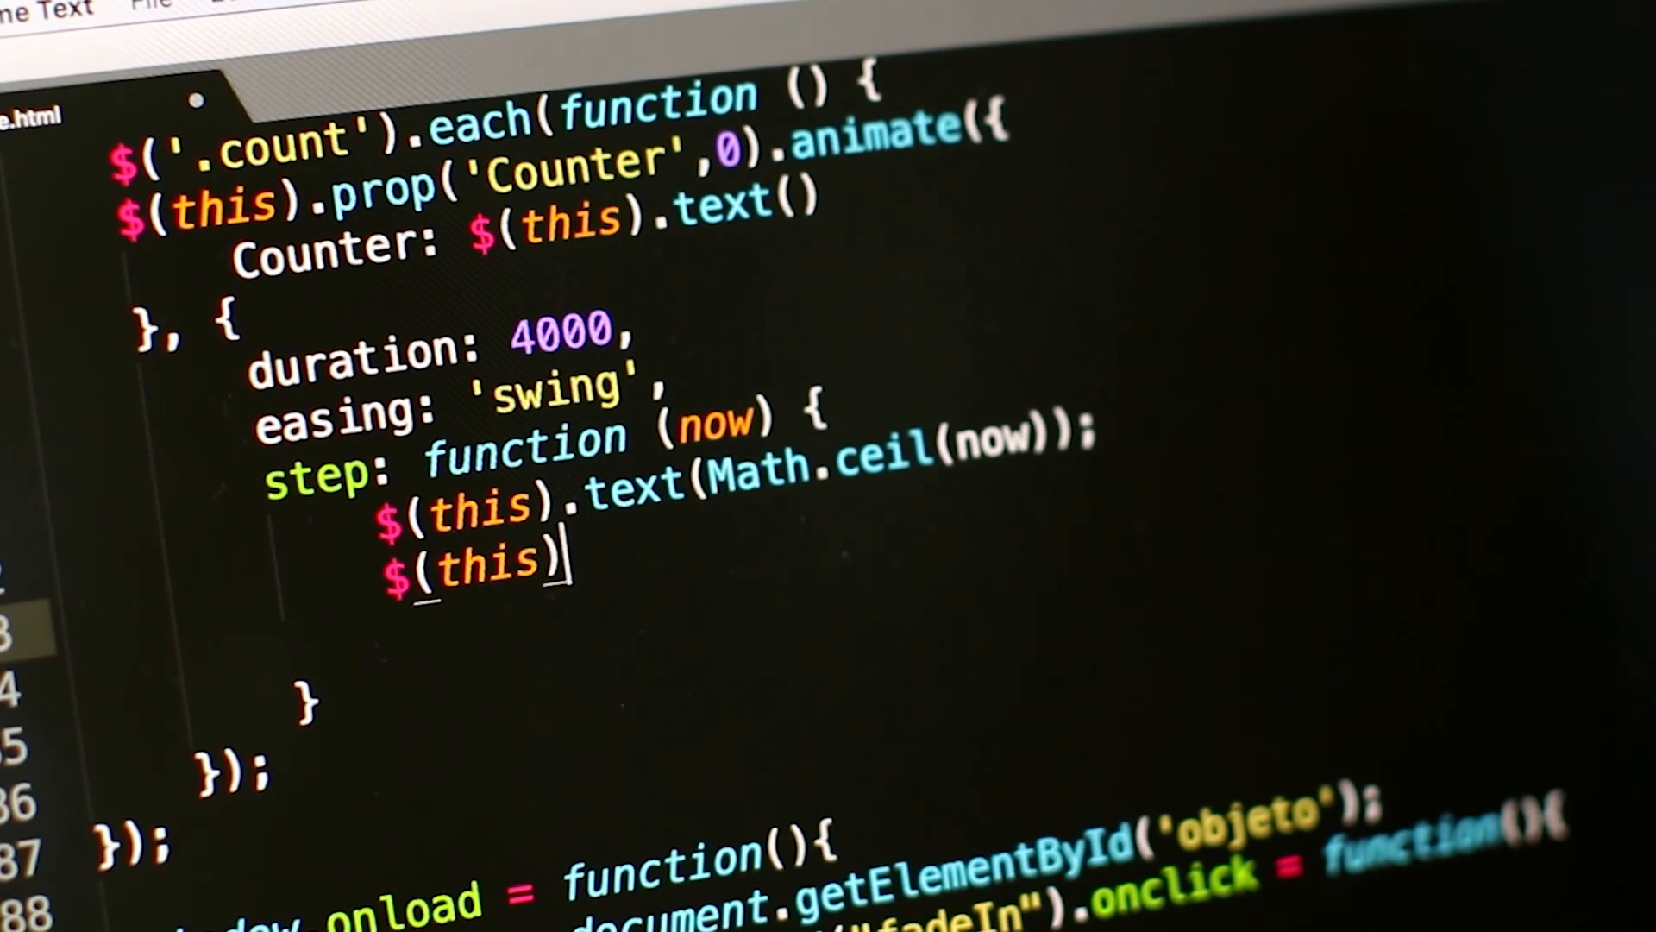
pyautogui.write('.html()')
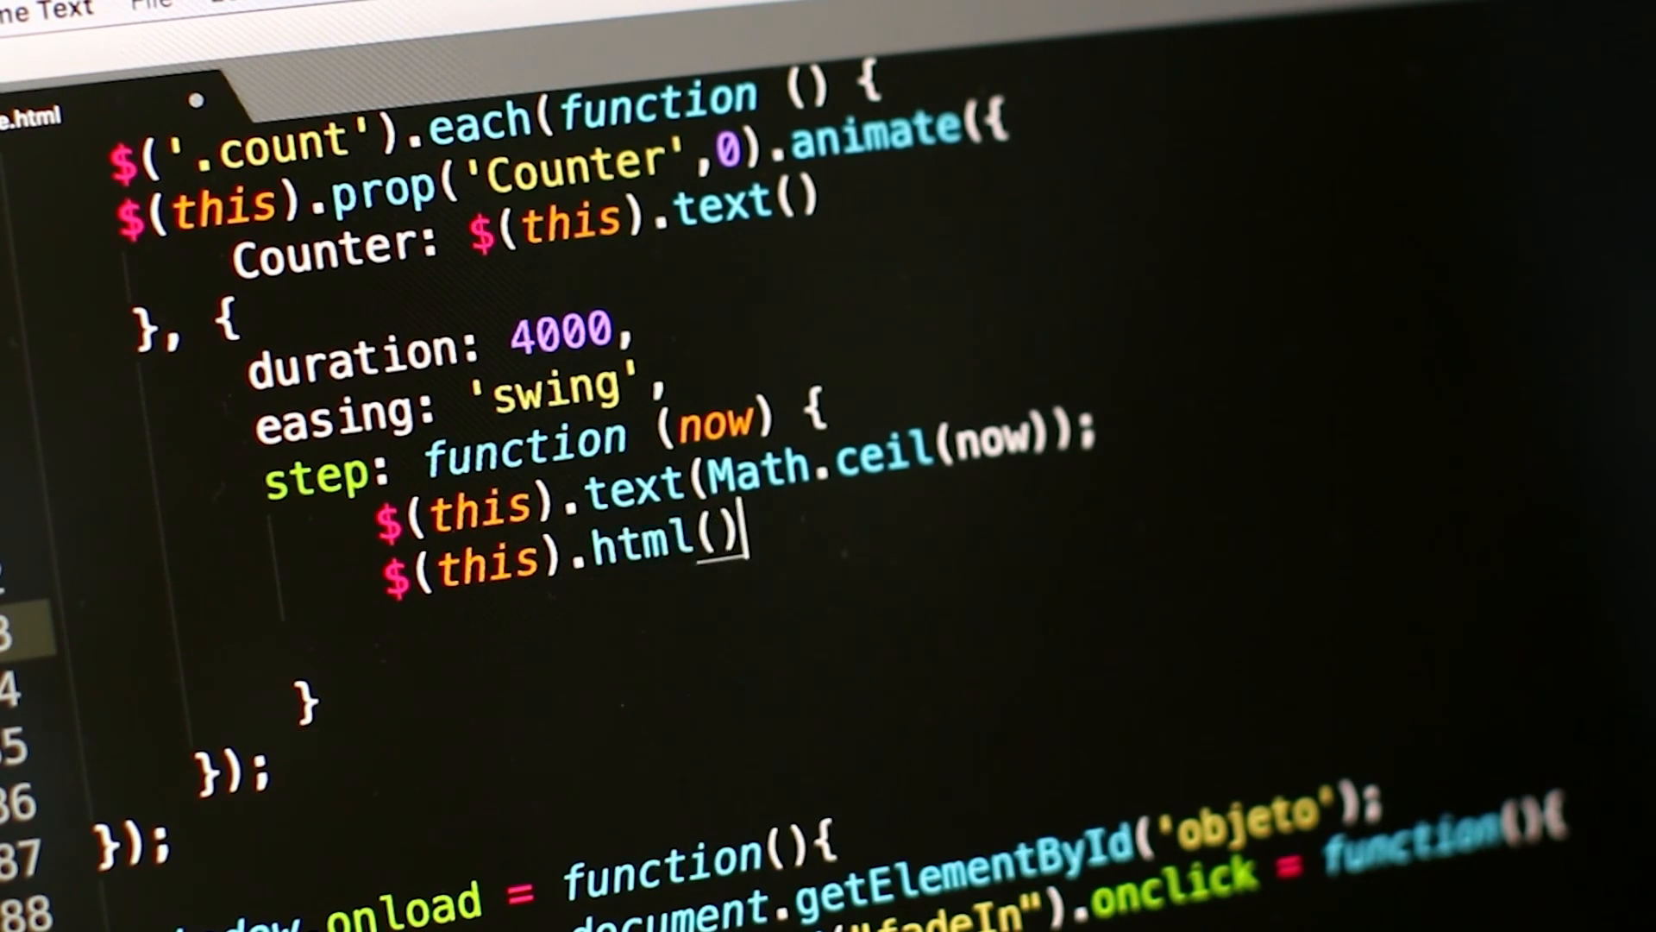
pyautogui.write(';')
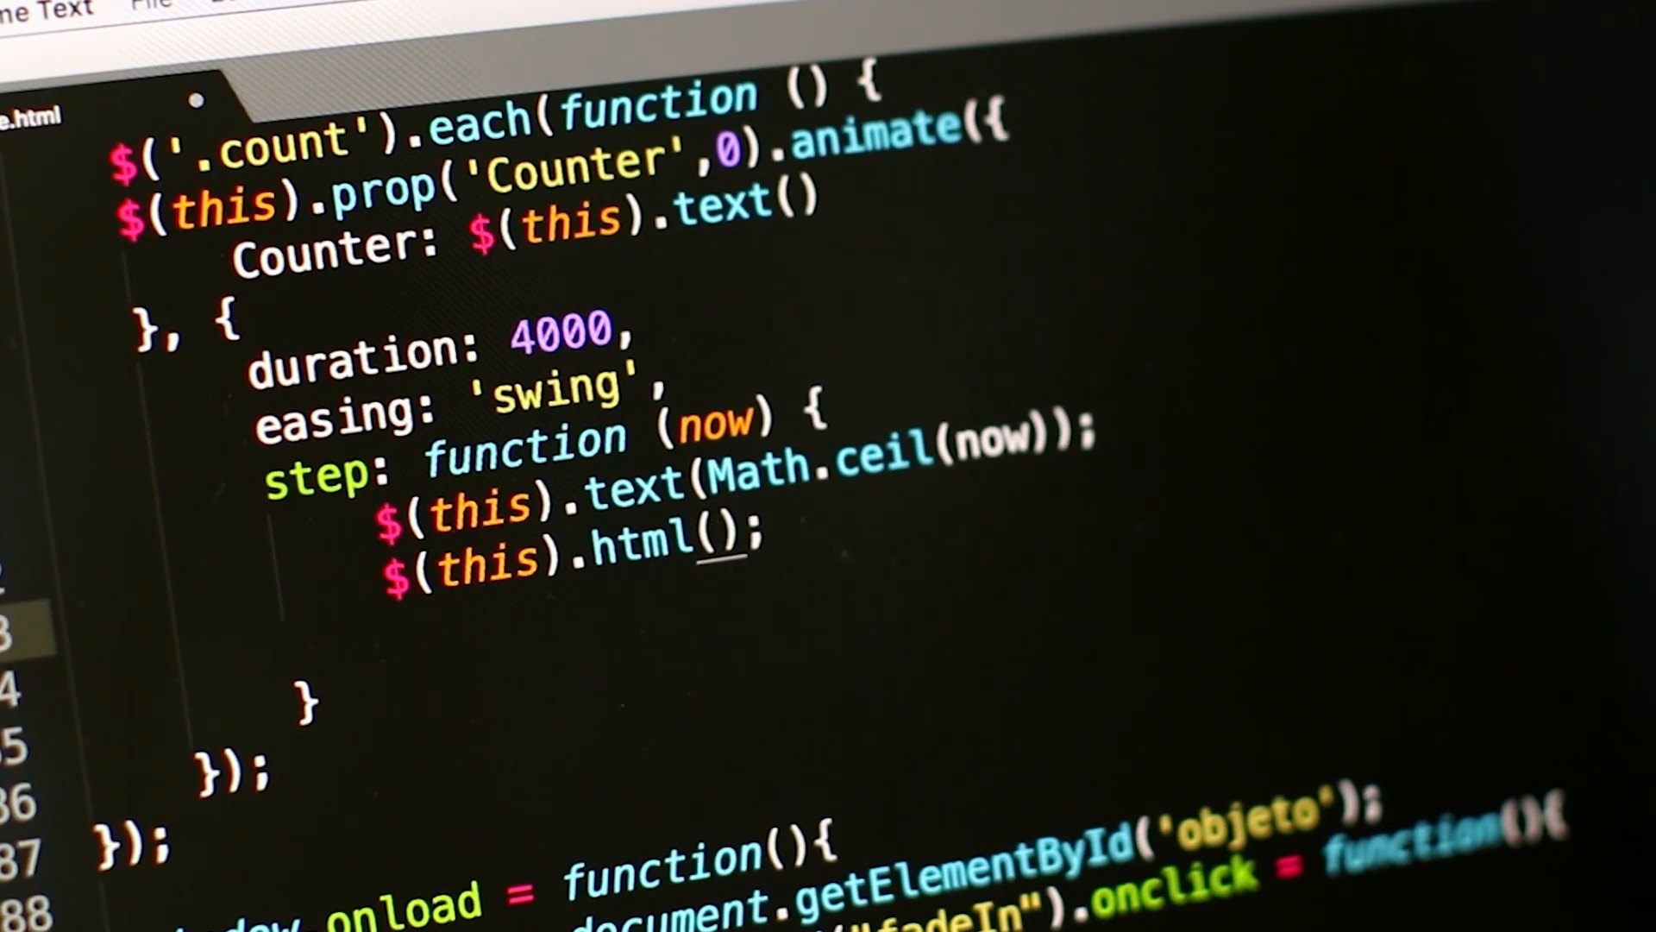